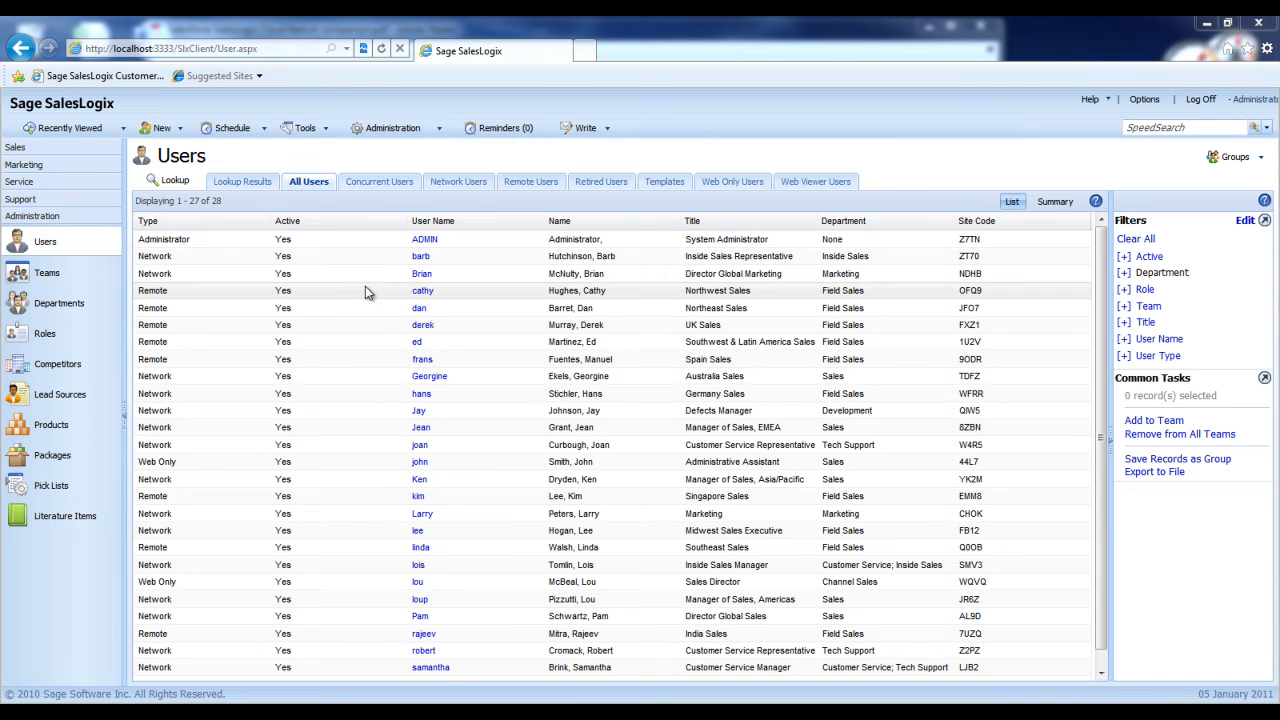
mouse_move(448, 304)
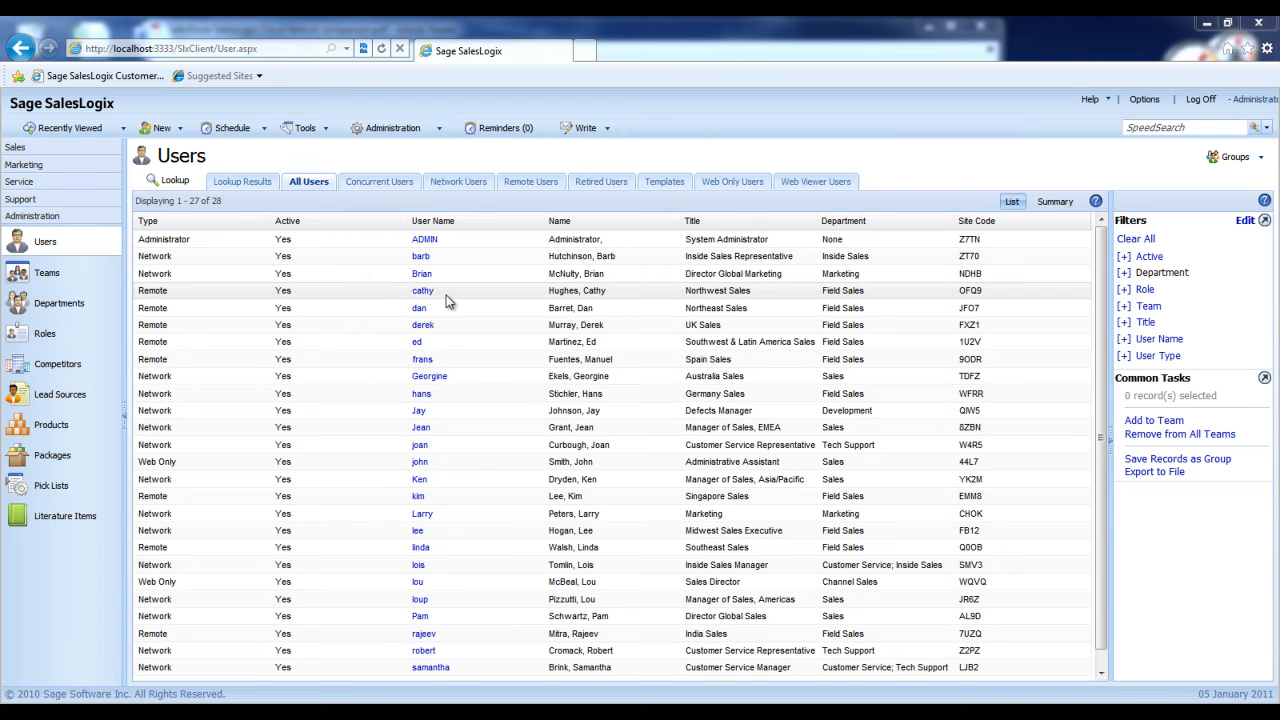
mouse_move(496, 302)
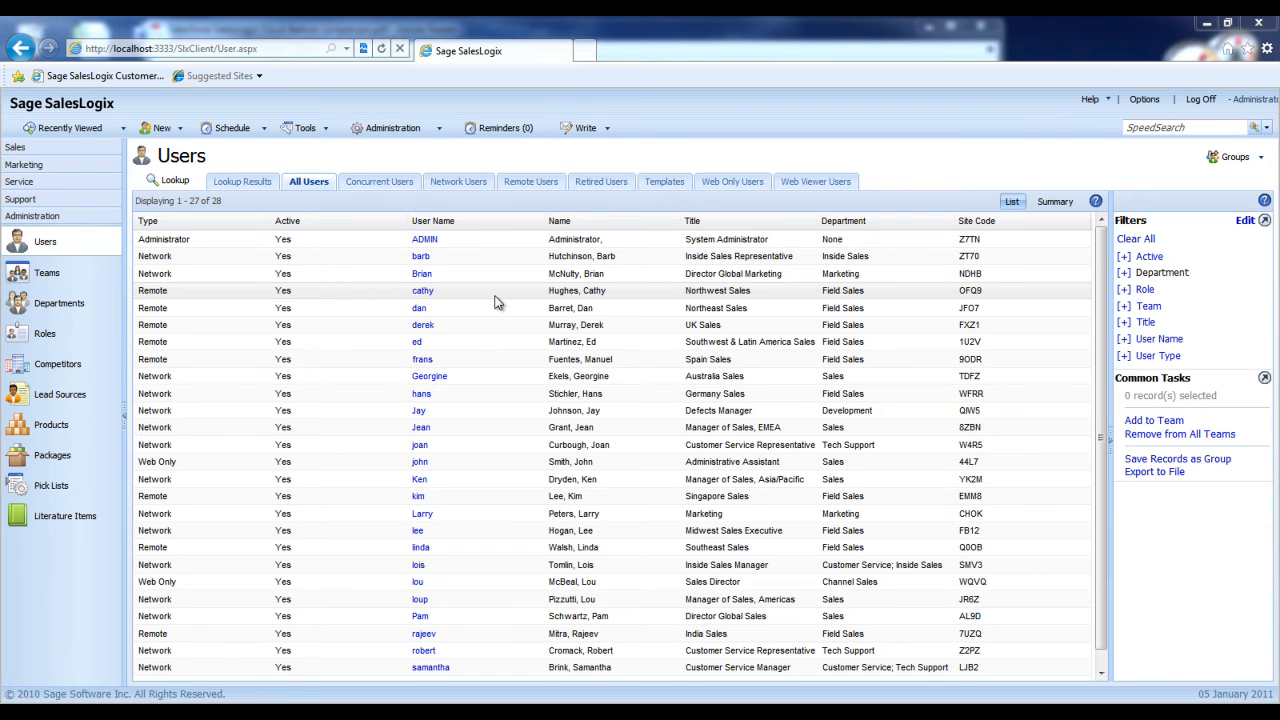
Show all 28 users as summary cards with address, contact details, type and title.
click(1054, 200)
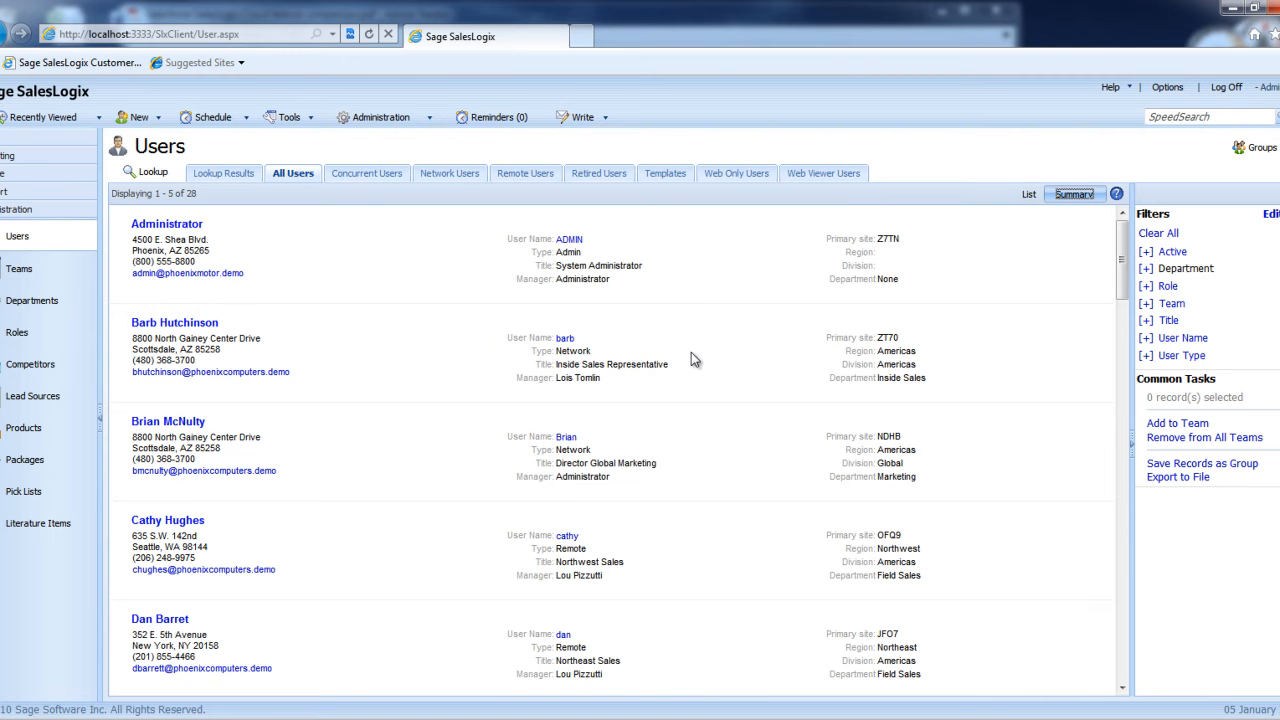
mouse_move(724, 396)
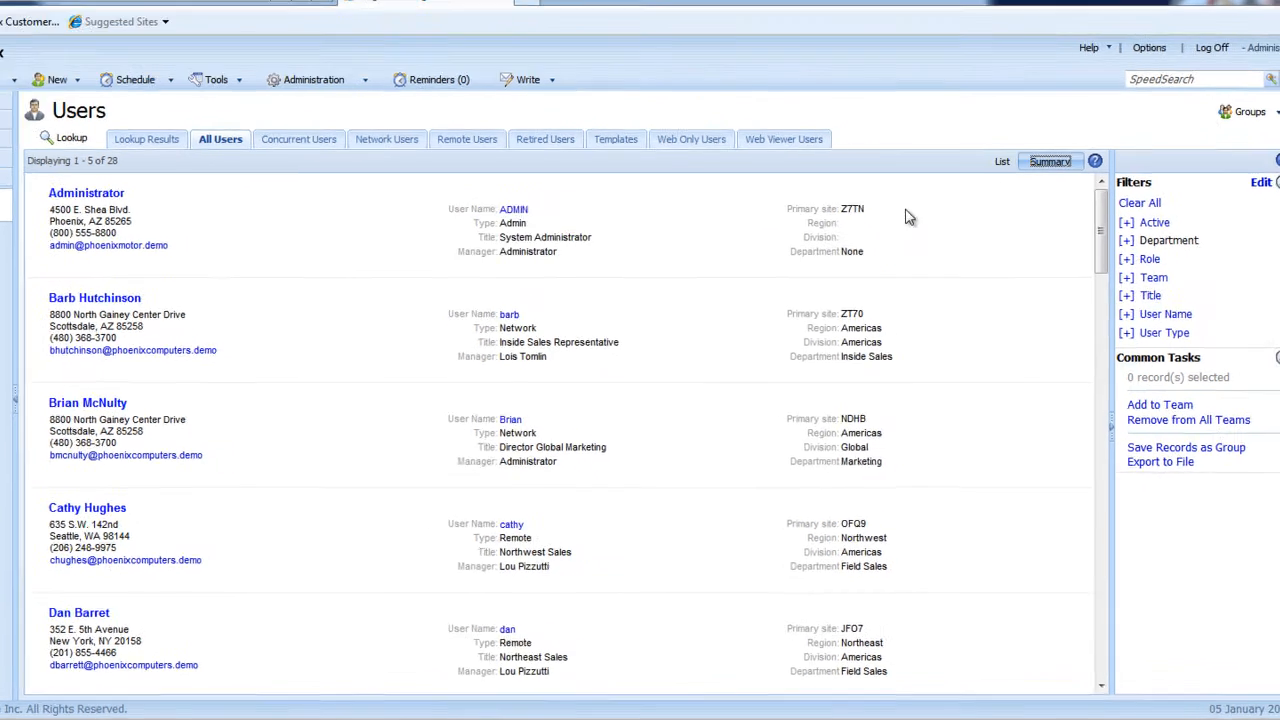
click(1002, 160)
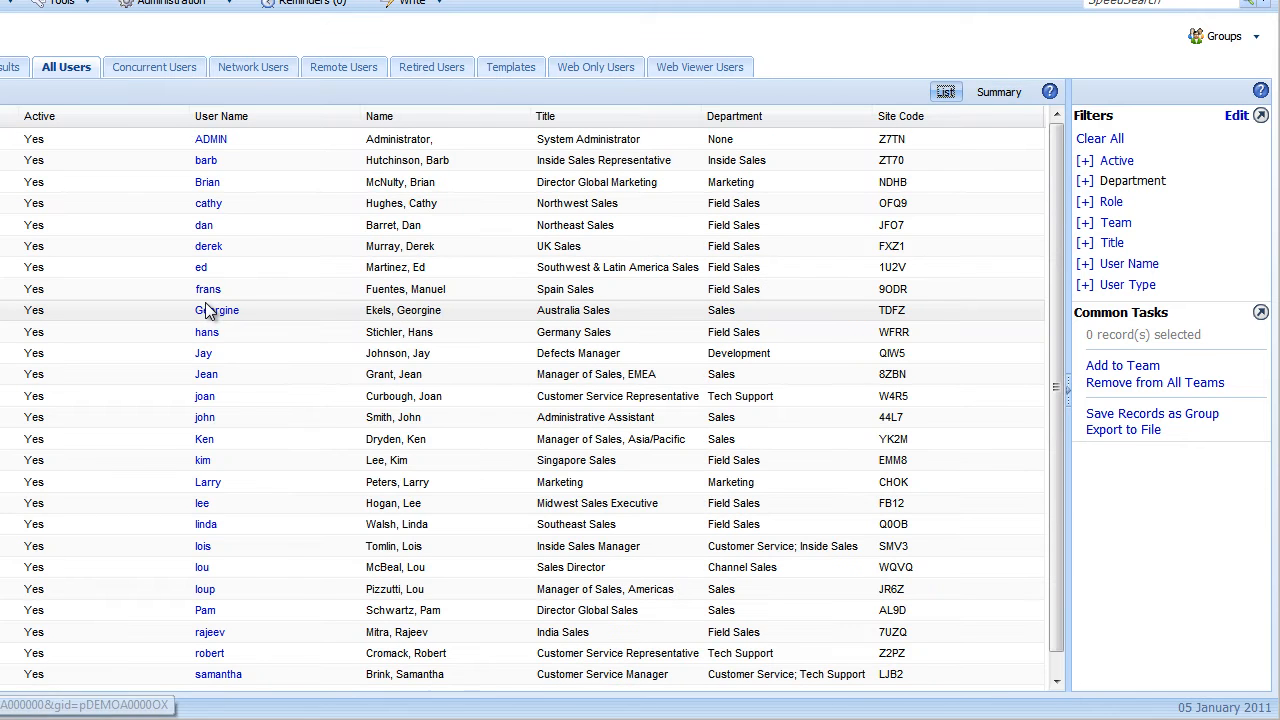
mouse_move(212, 568)
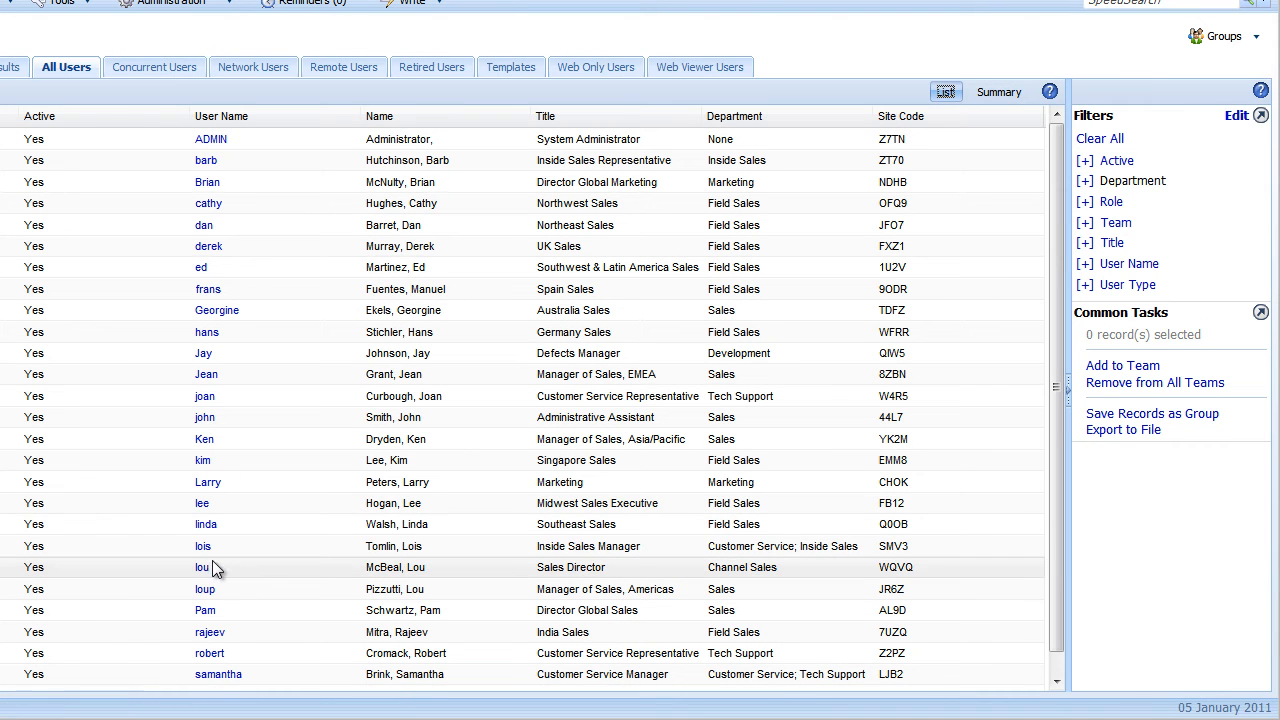
click(202, 504)
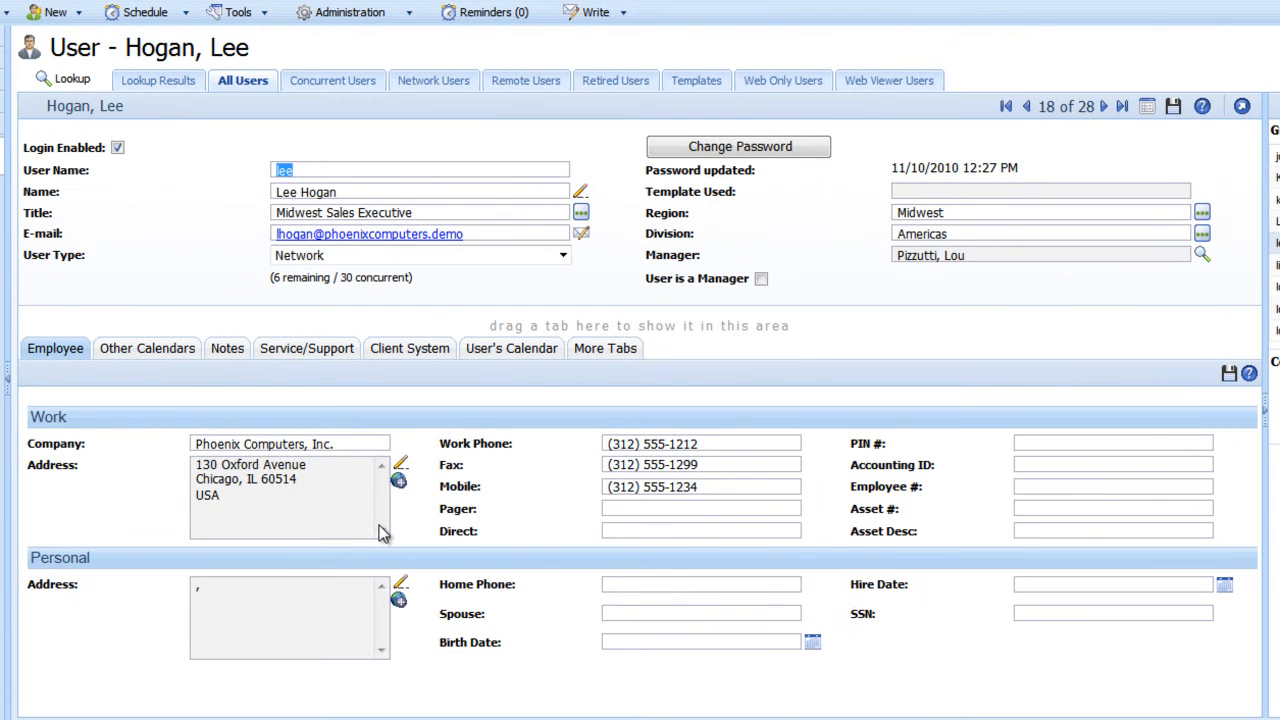
mouse_move(316, 328)
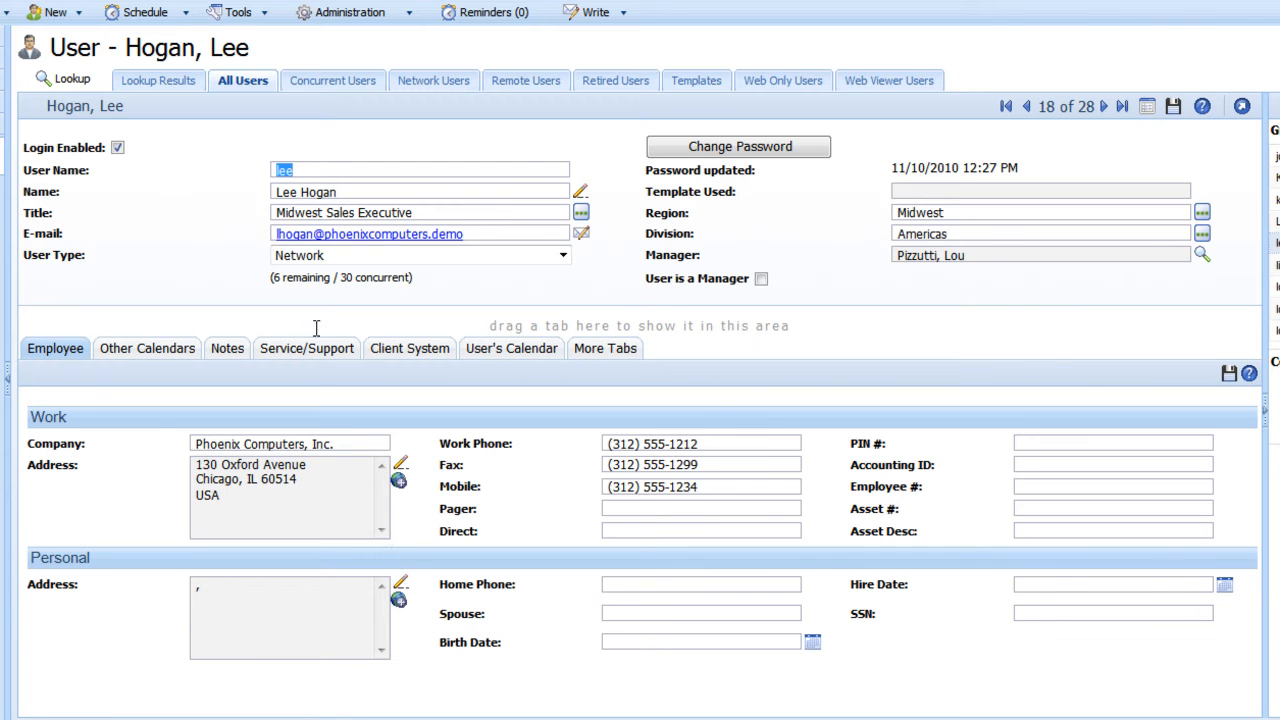
click(562, 256)
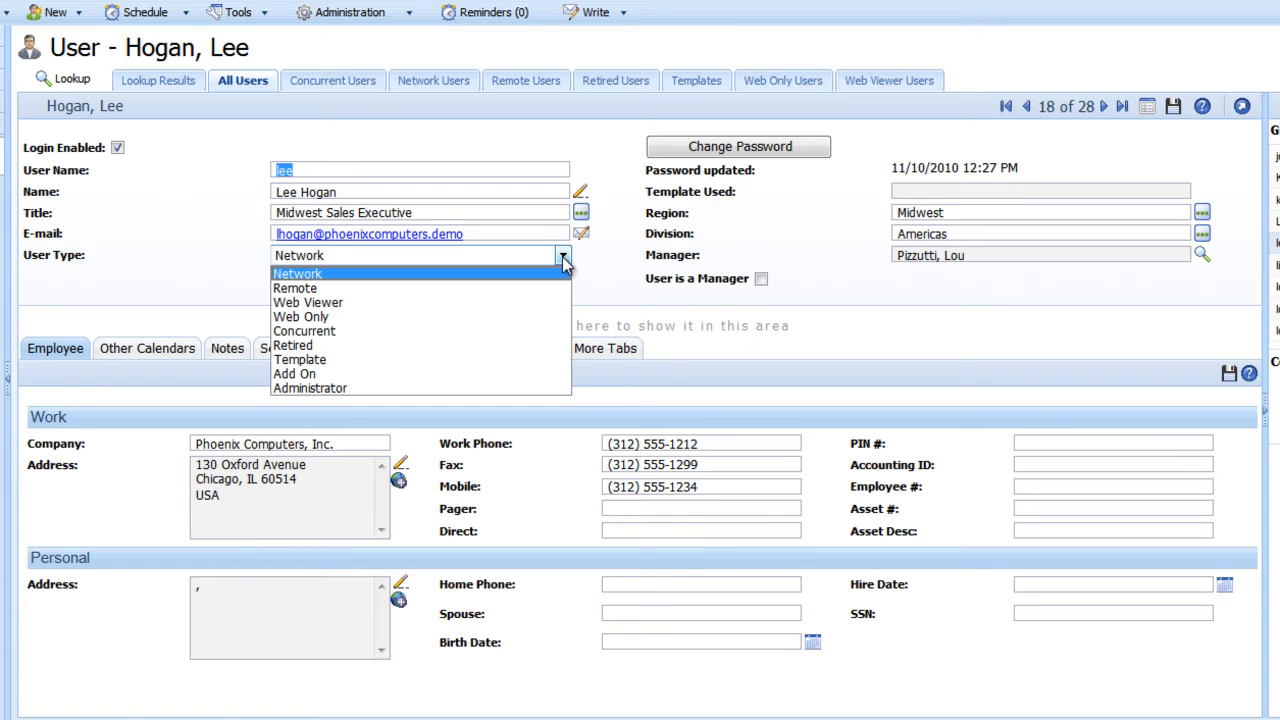
click(296, 272)
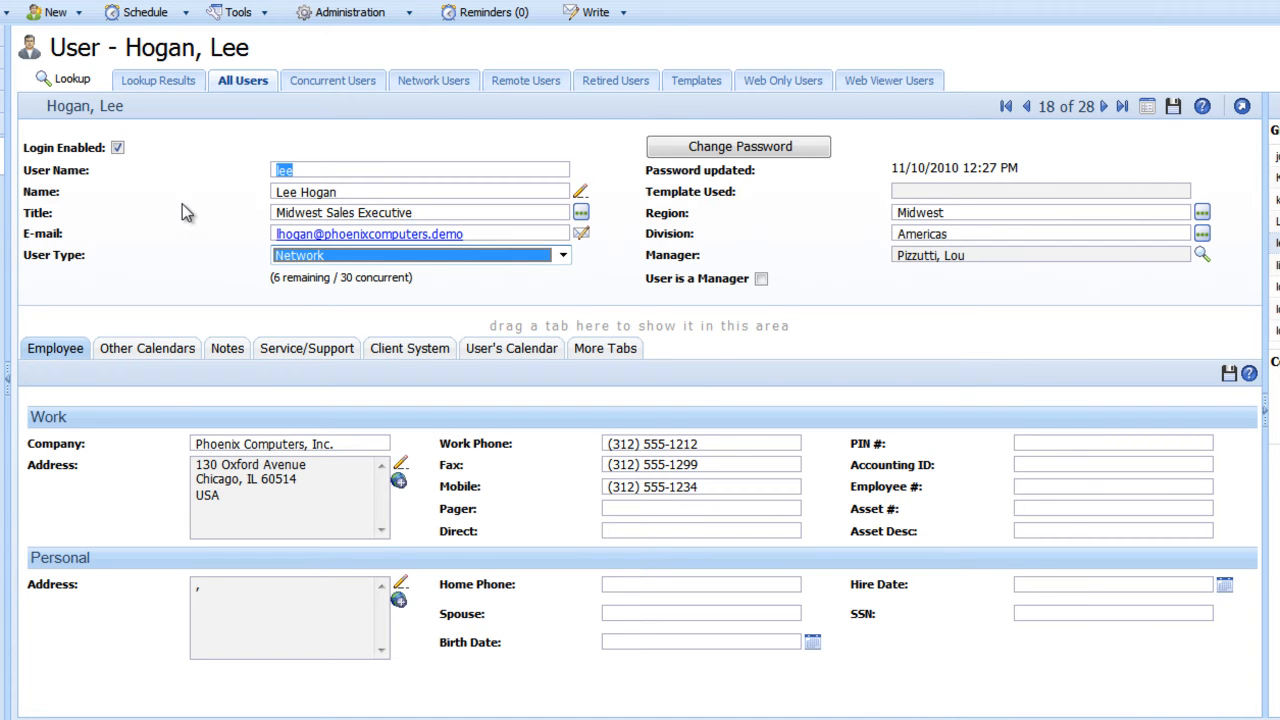
mouse_move(164, 418)
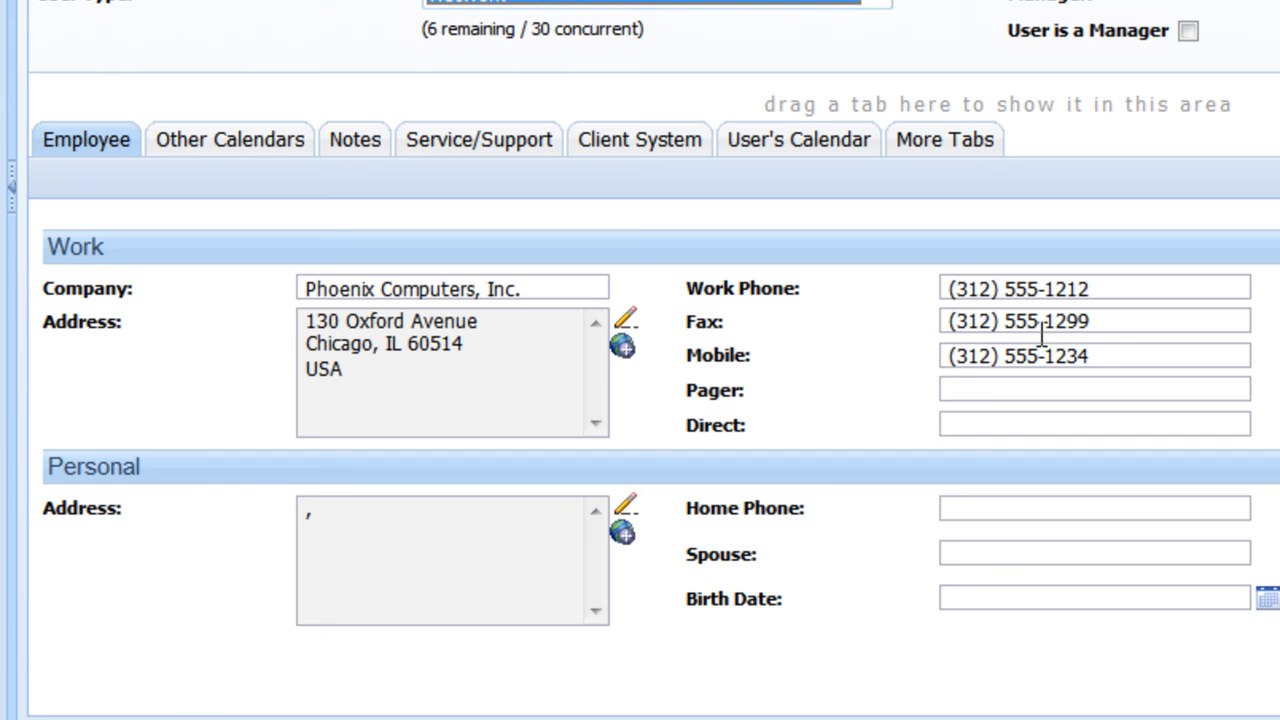
mouse_move(932, 584)
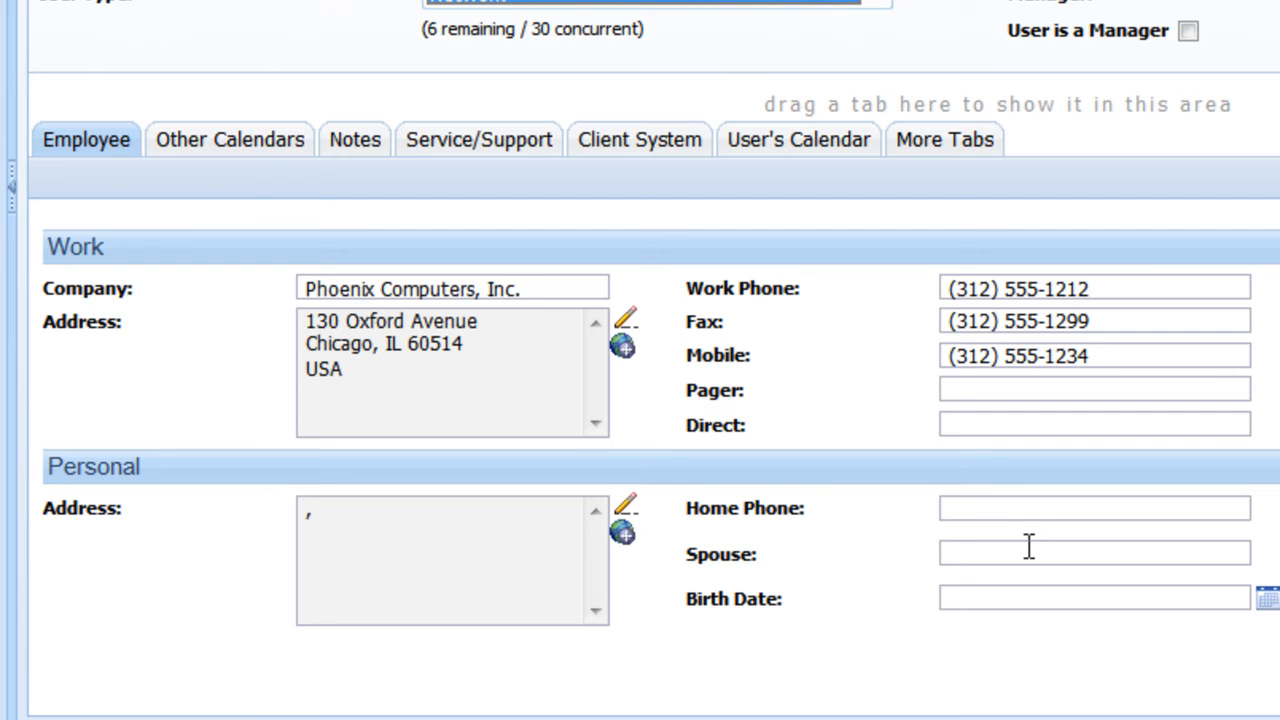
click(228, 140)
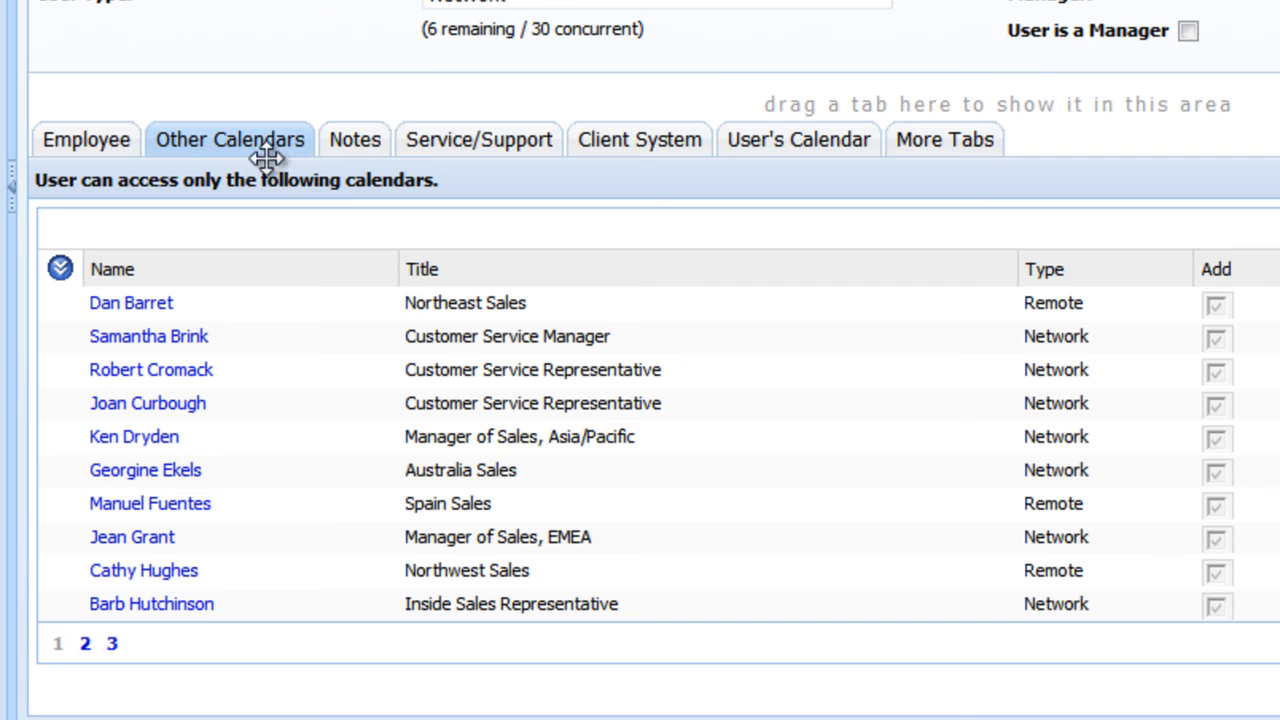
mouse_move(472, 350)
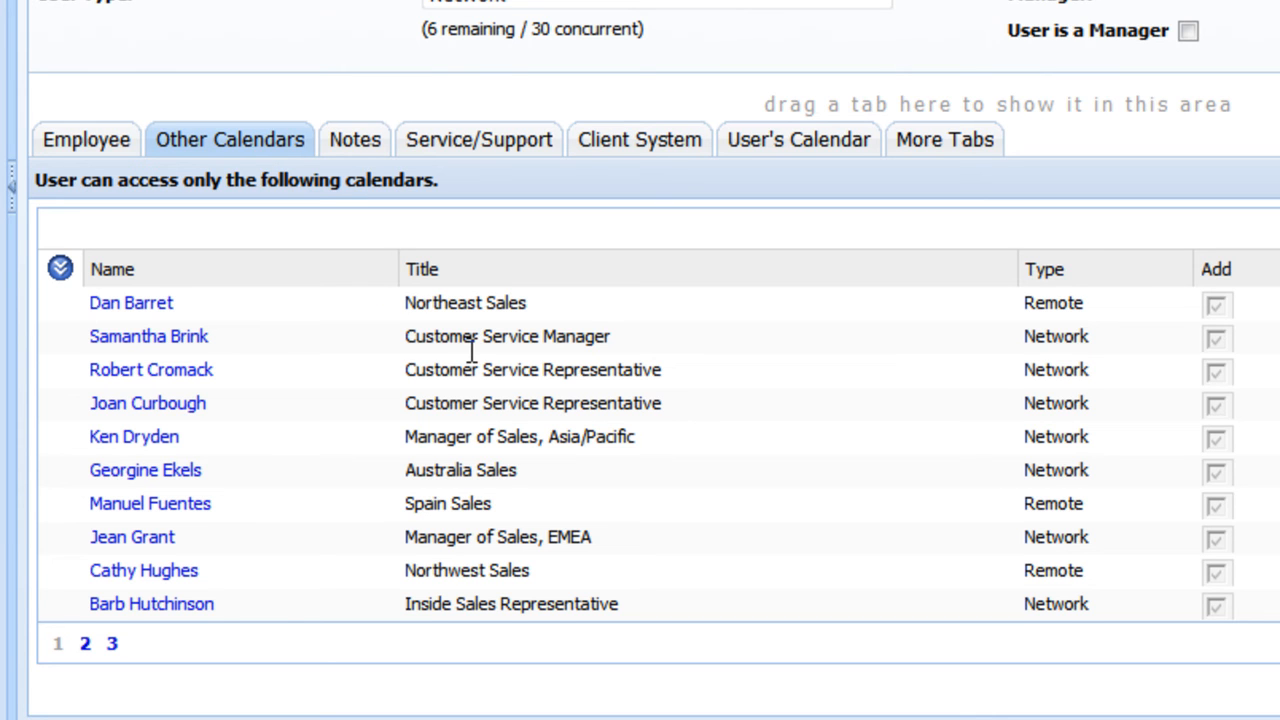
mouse_move(360, 148)
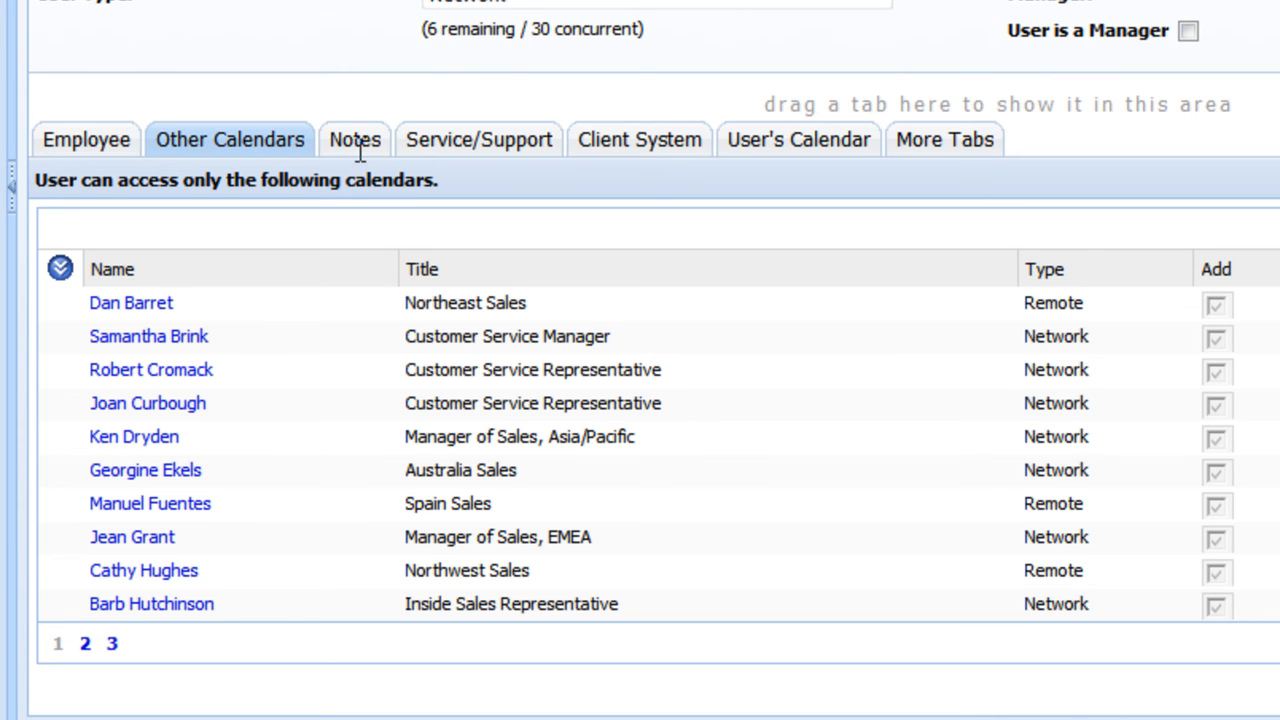
click(354, 140)
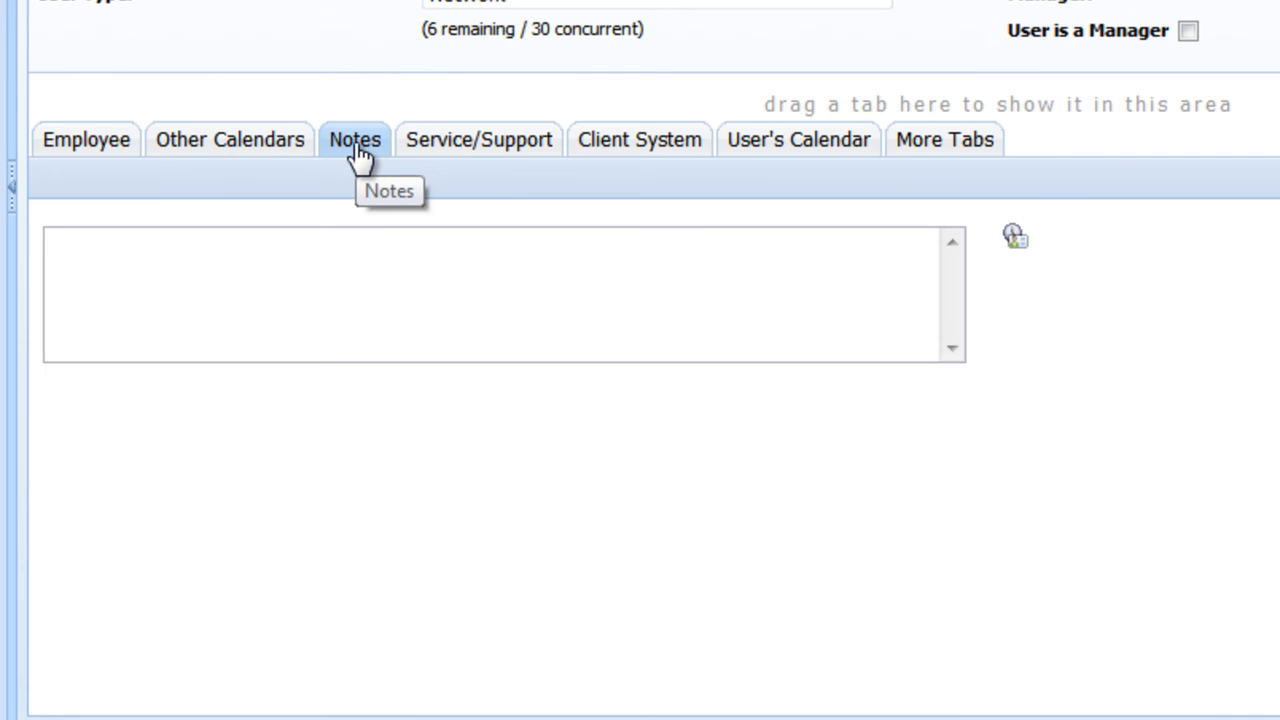
click(478, 140)
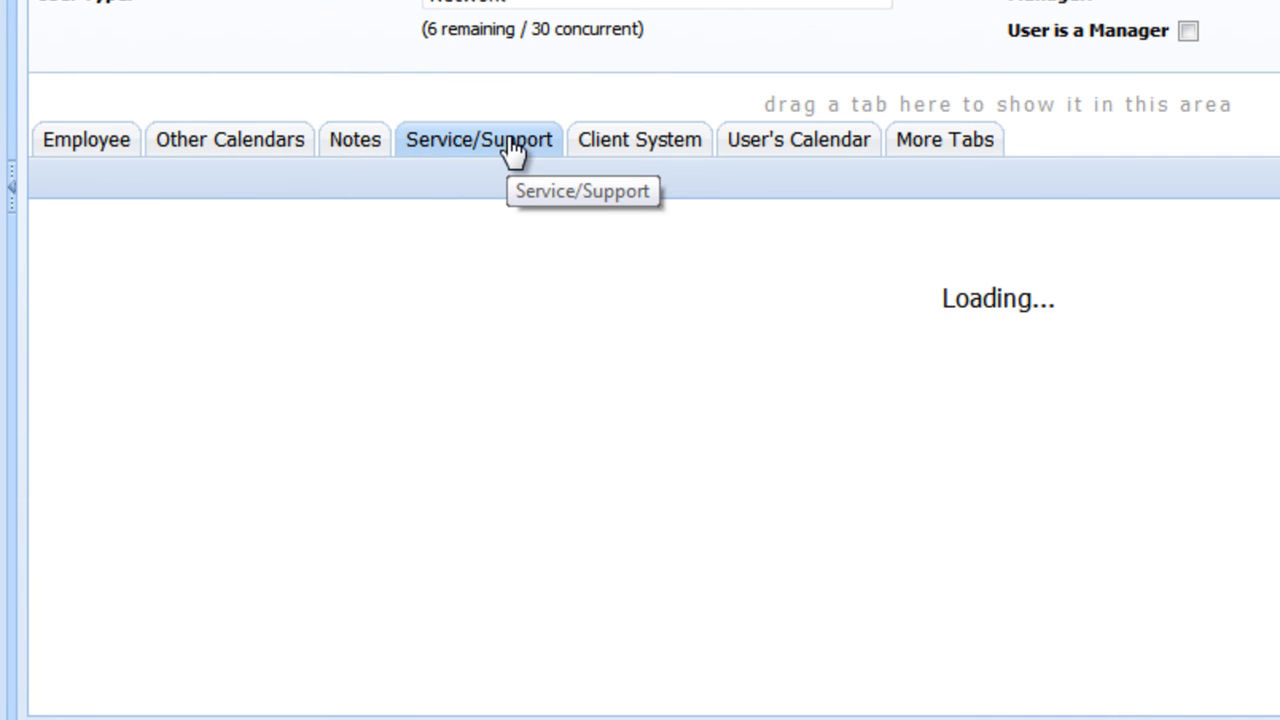
Review the Service/Support options: call, ticket, portal and defect notifications all unticked.
click(478, 140)
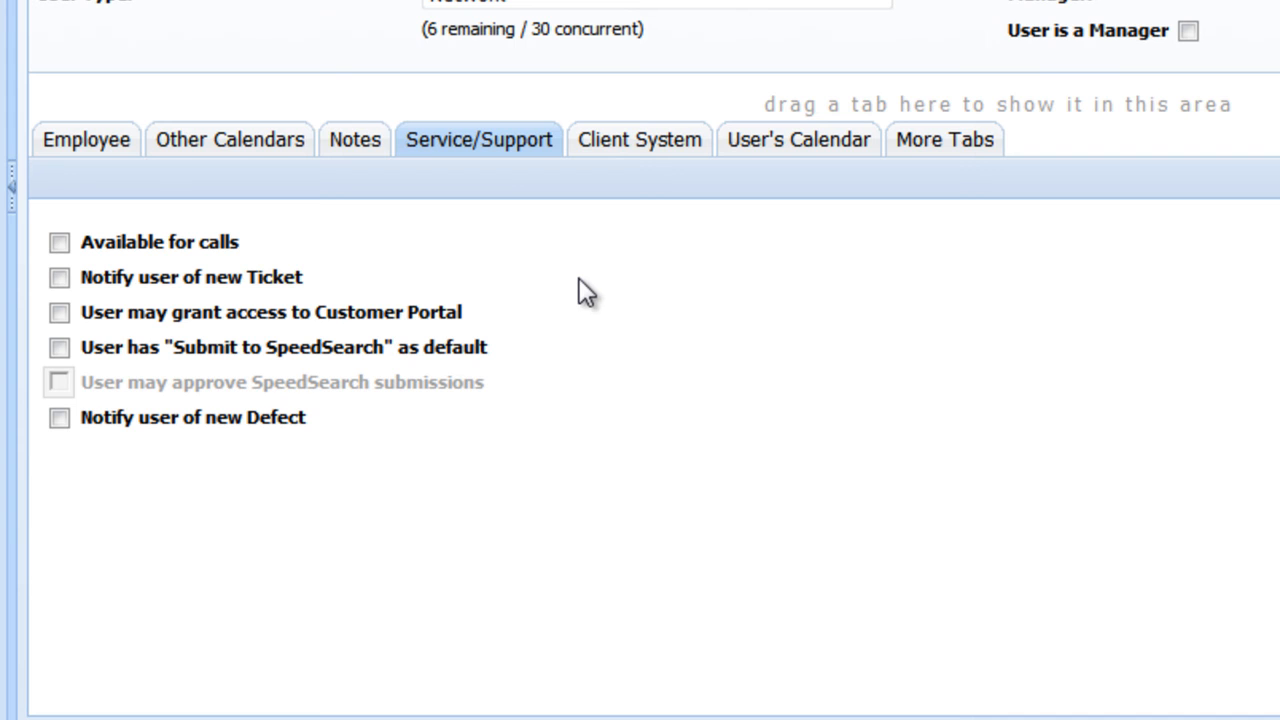
mouse_move(210, 244)
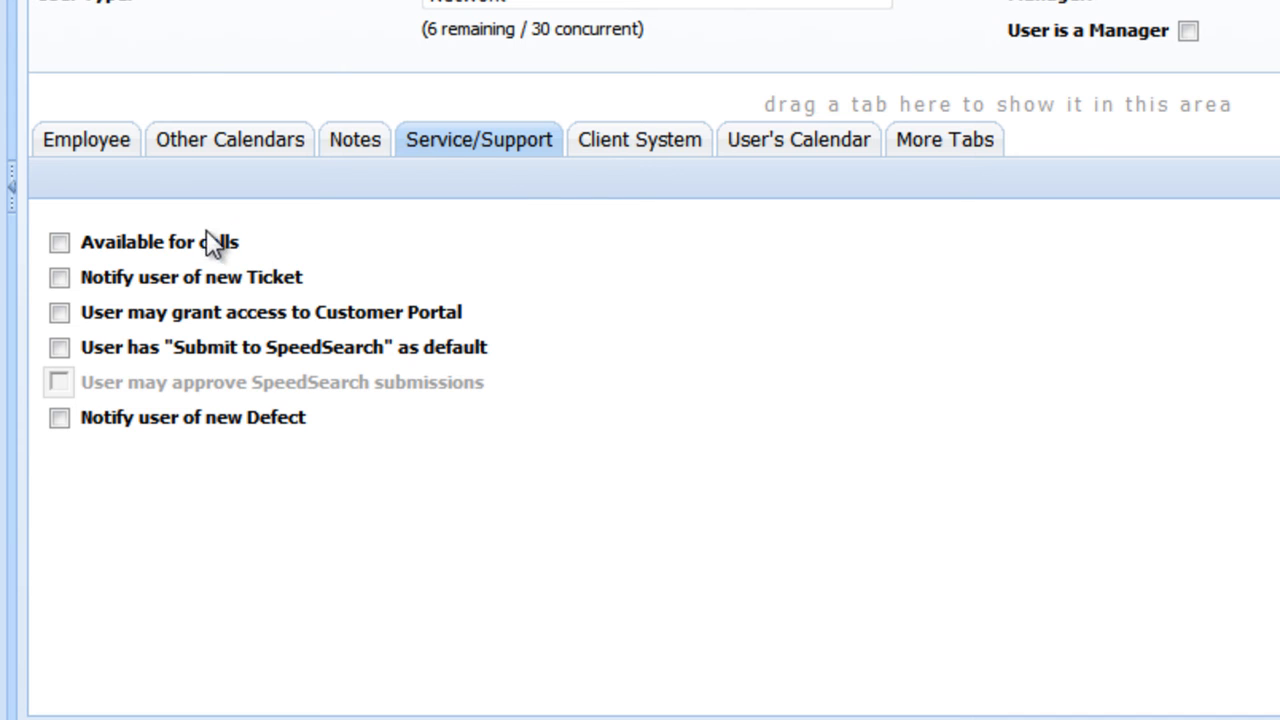
click(60, 242)
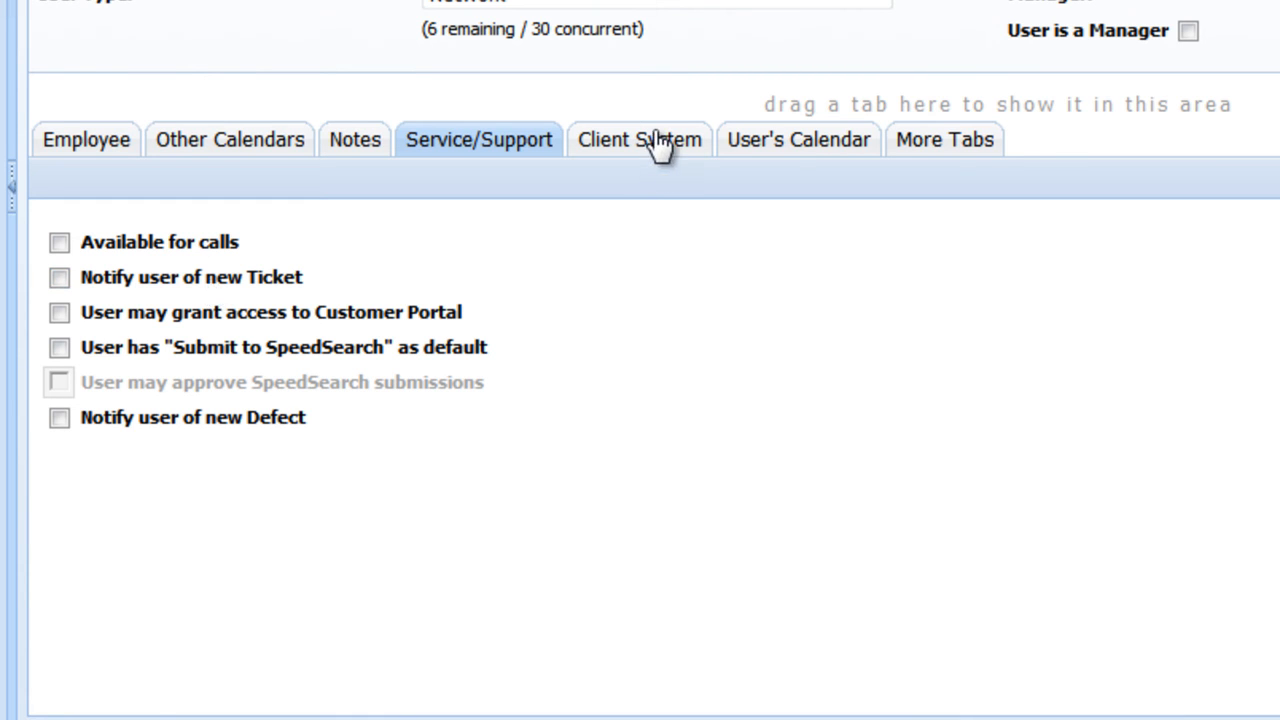
View the Client System settings: default owner Everyone plus base e-mail, letter and fax templates.
click(640, 140)
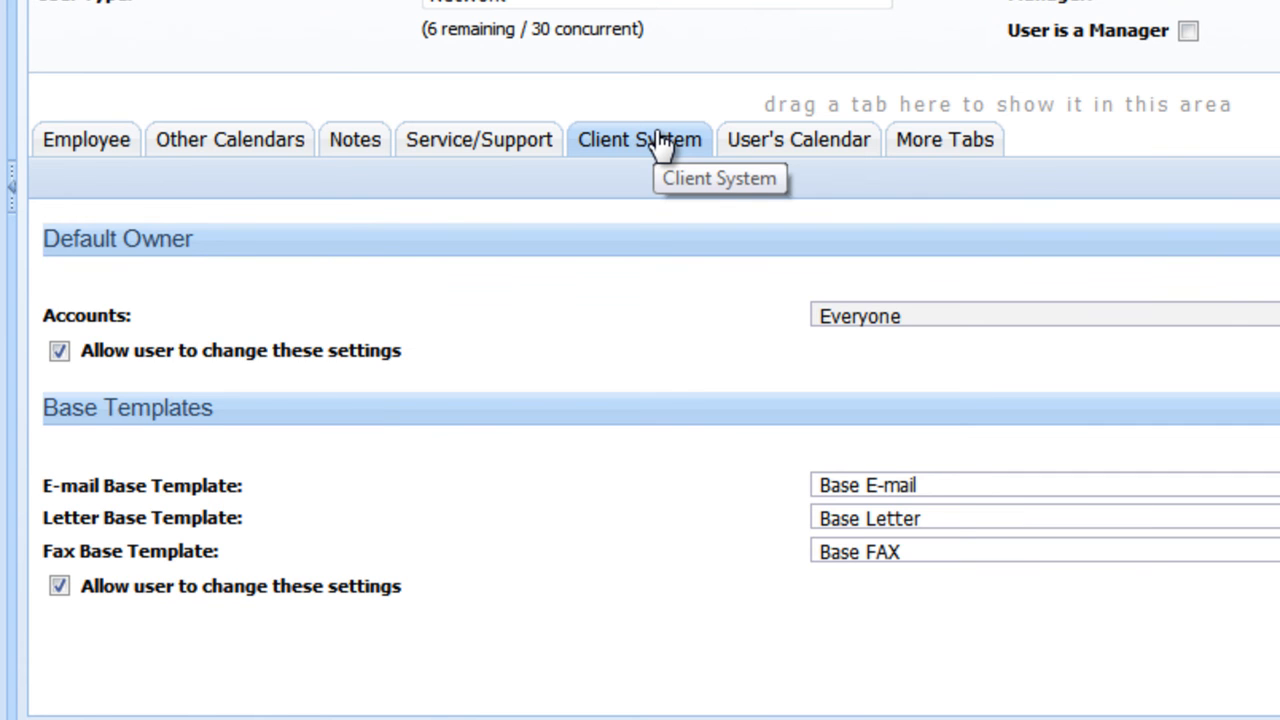
mouse_move(668, 360)
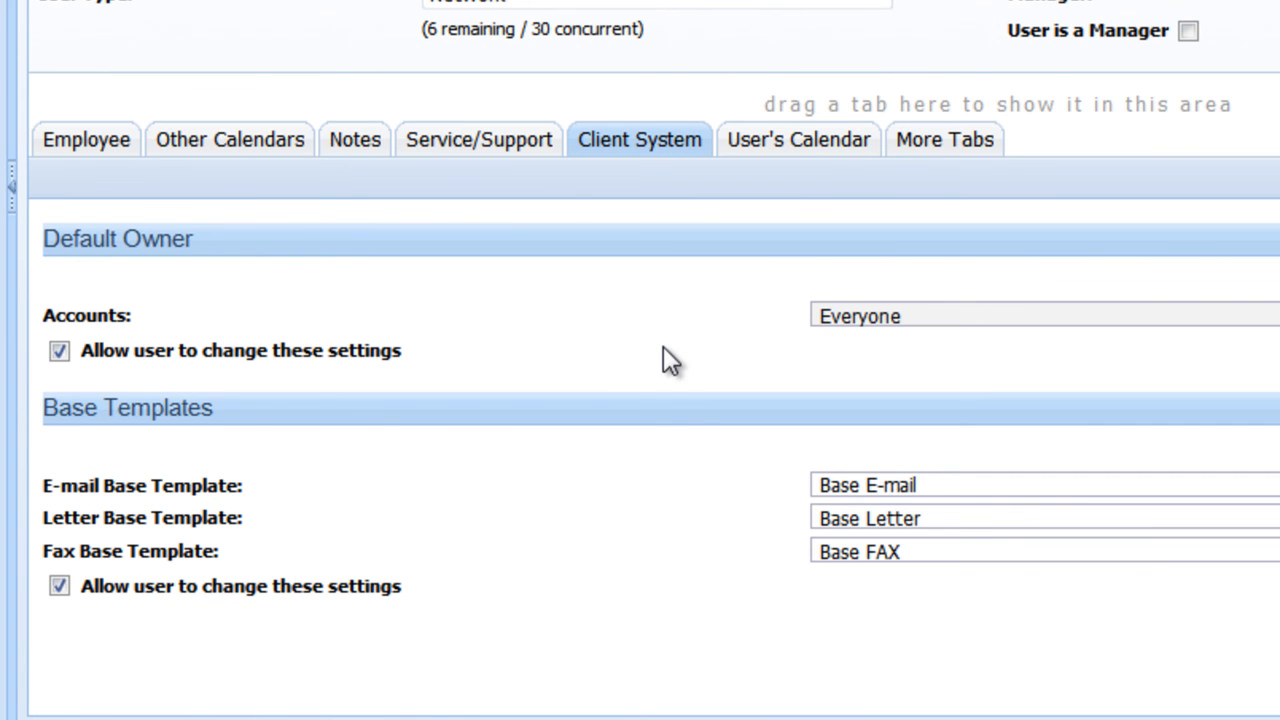
mouse_move(664, 362)
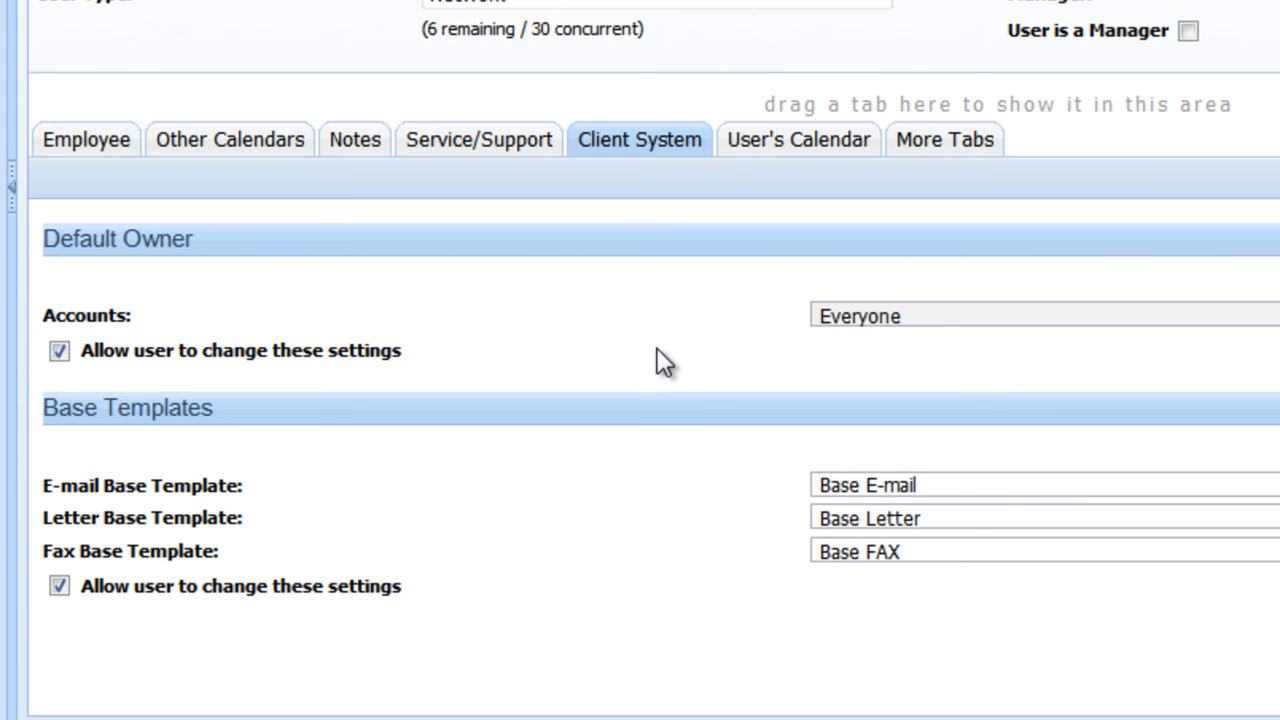
mouse_move(808, 590)
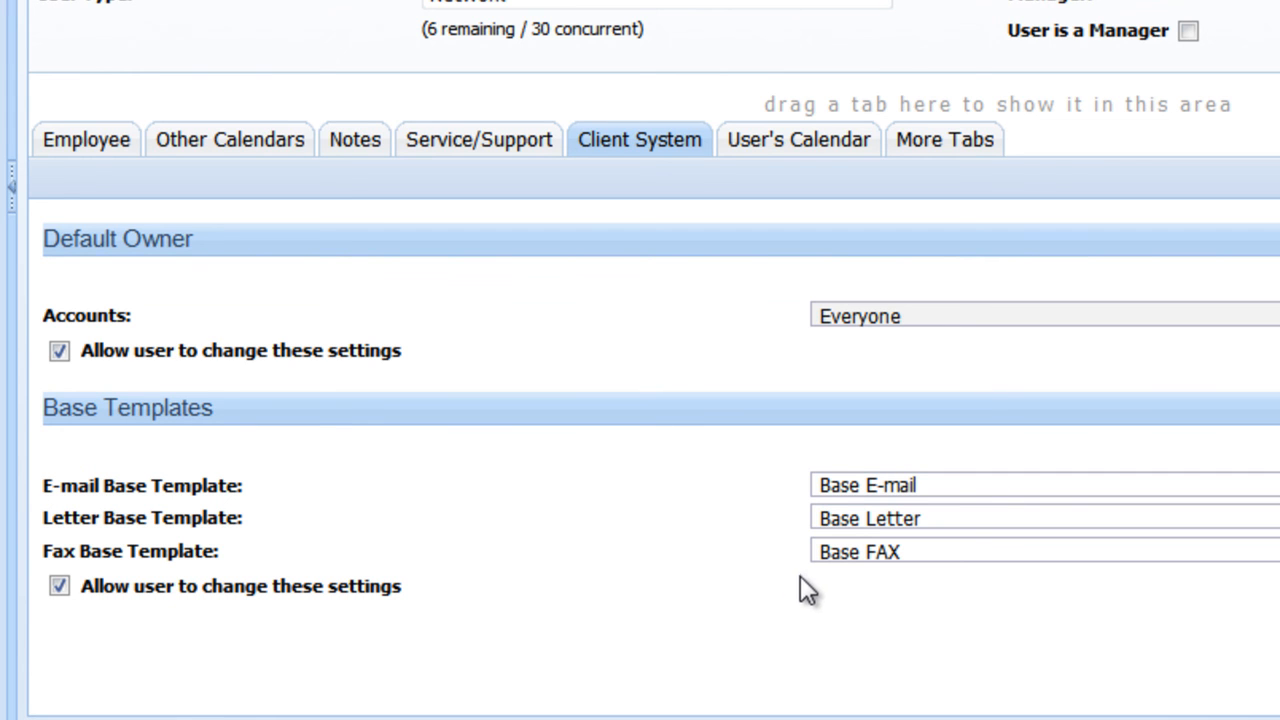
mouse_move(810, 144)
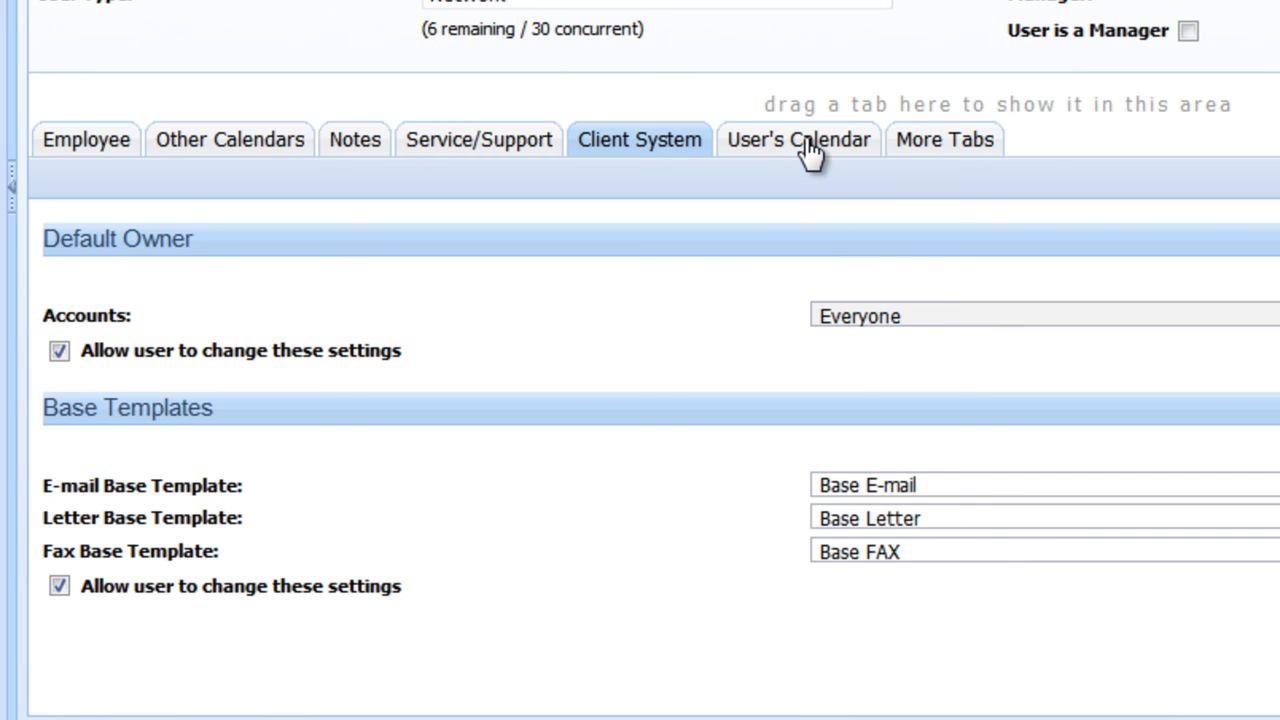
click(796, 140)
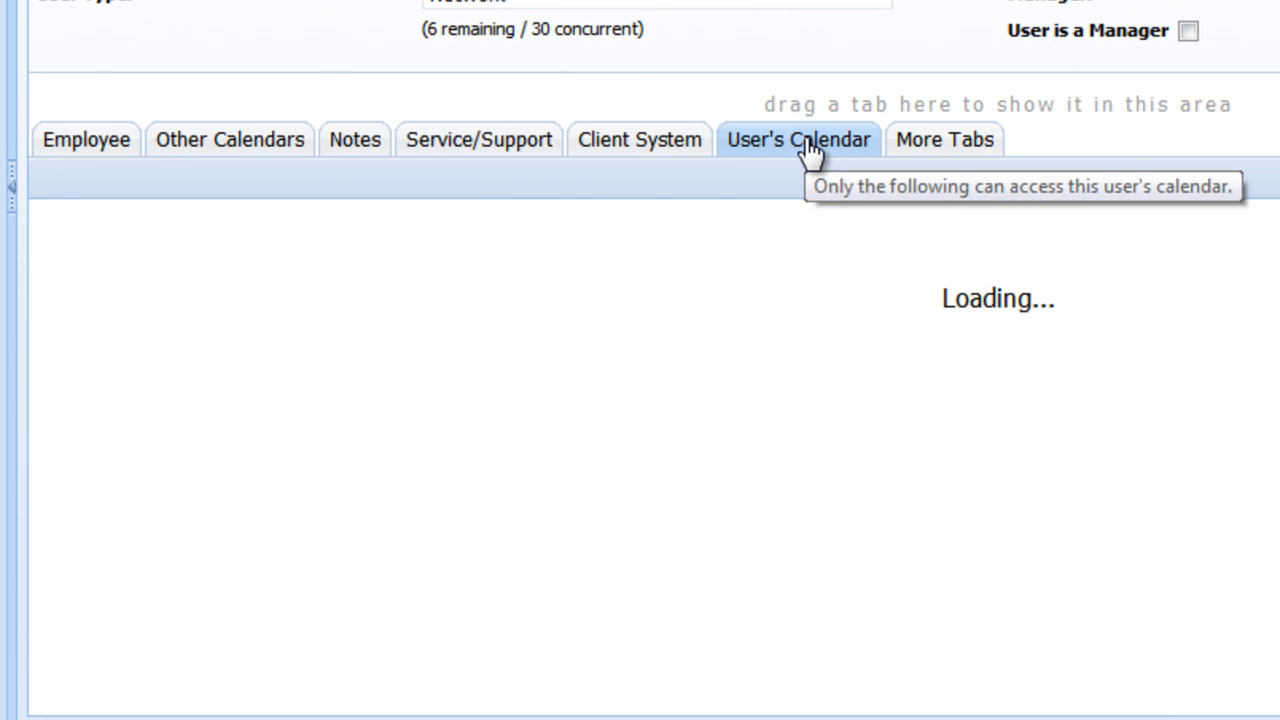
click(798, 140)
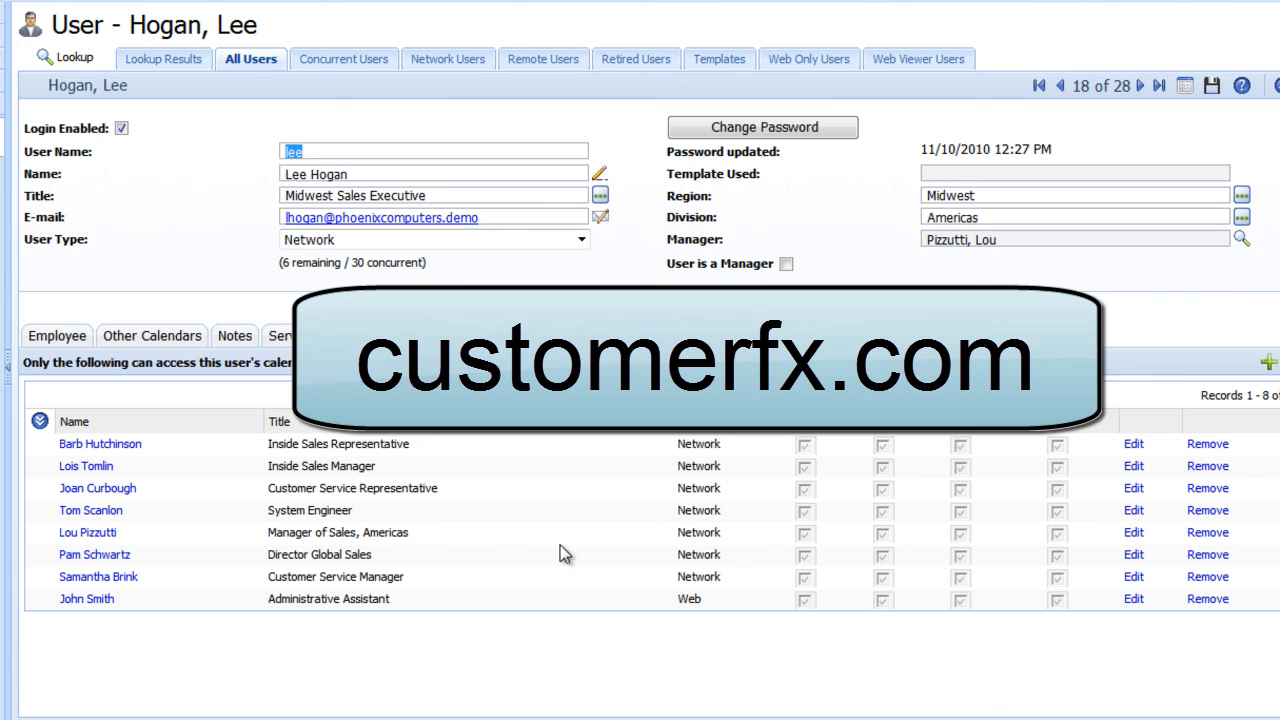
mouse_move(564, 544)
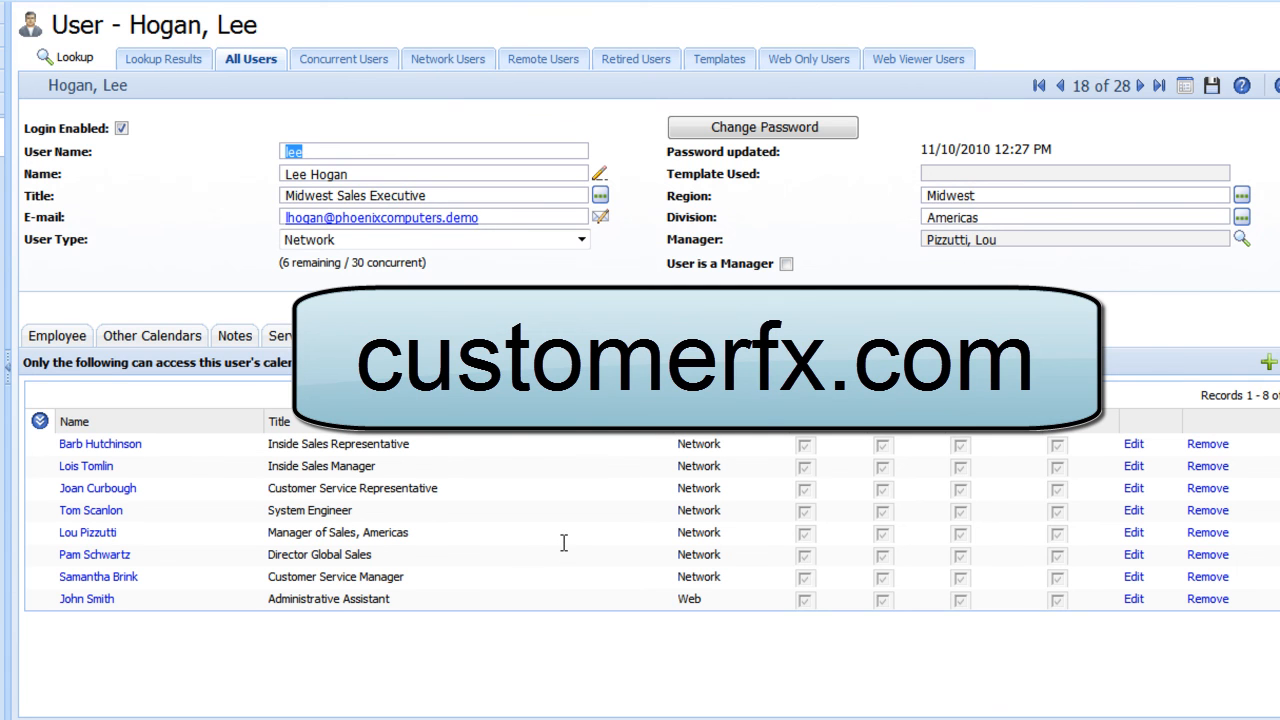